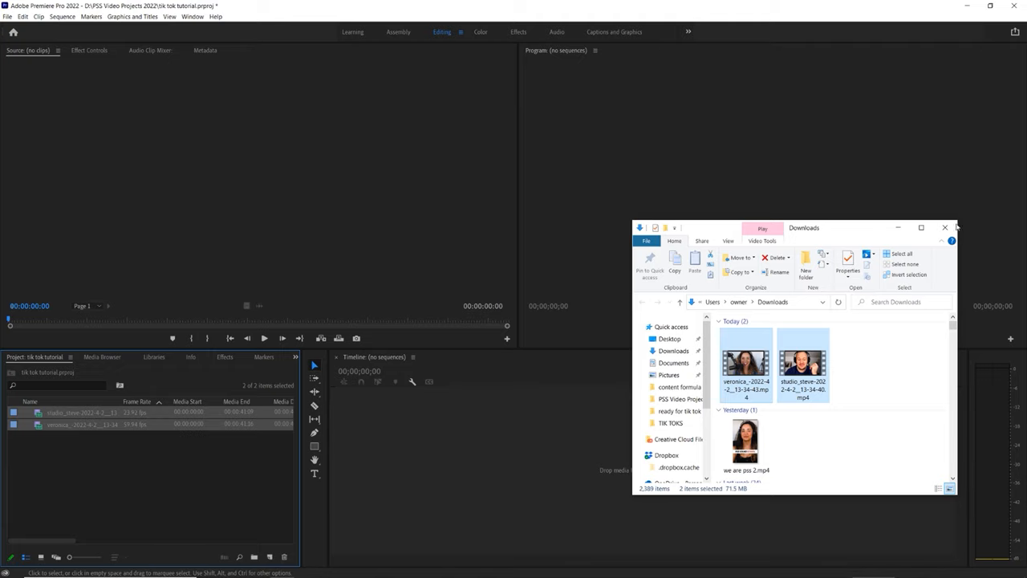
Bring up the New Item menu in the Project panel to reveal the Sequence option
click(7, 16)
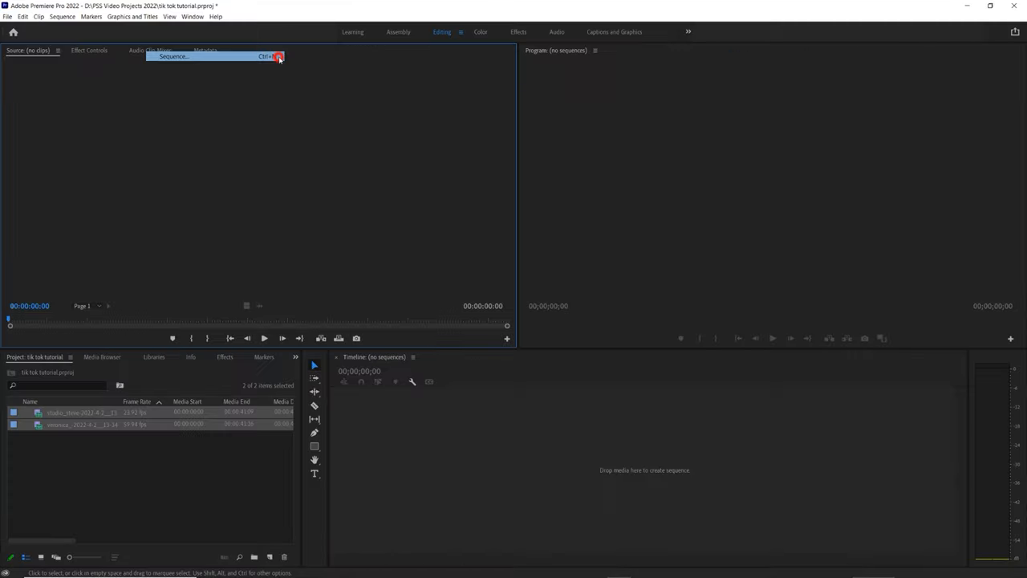
Create a vertical DSLR 1080p24 sequence named 'Tik Tok Thingy'
click(173, 56)
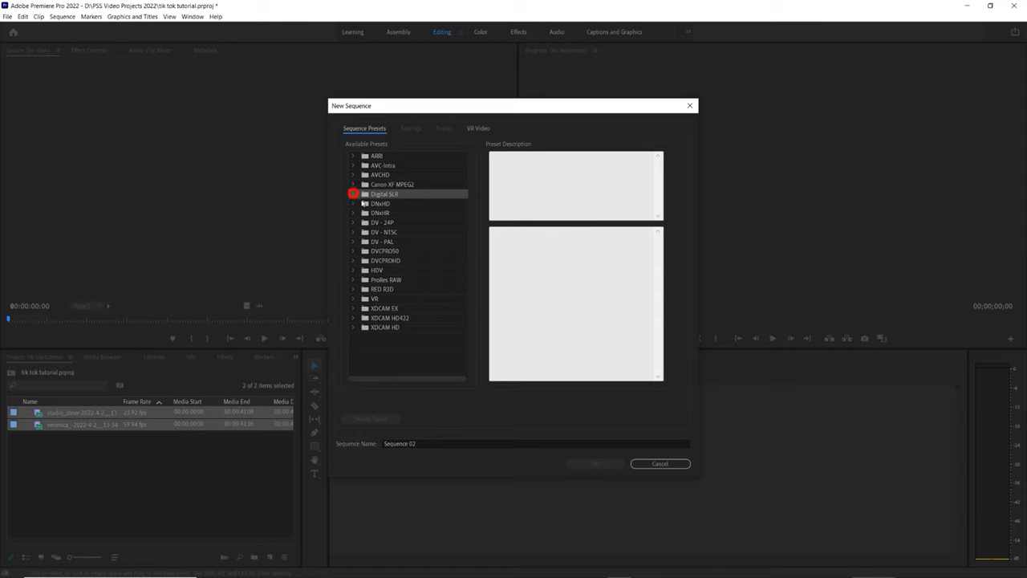
click(353, 194)
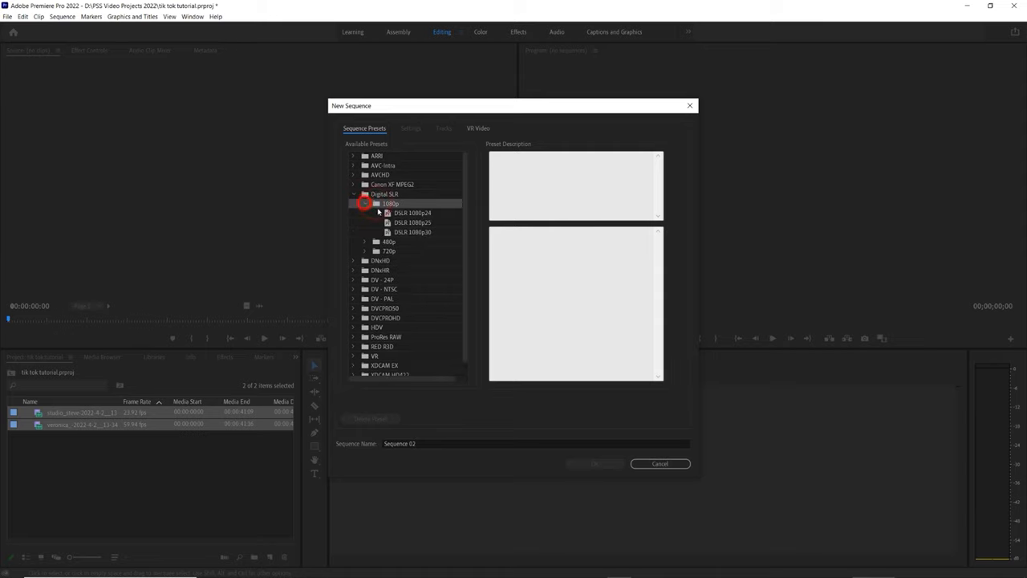
click(412, 211)
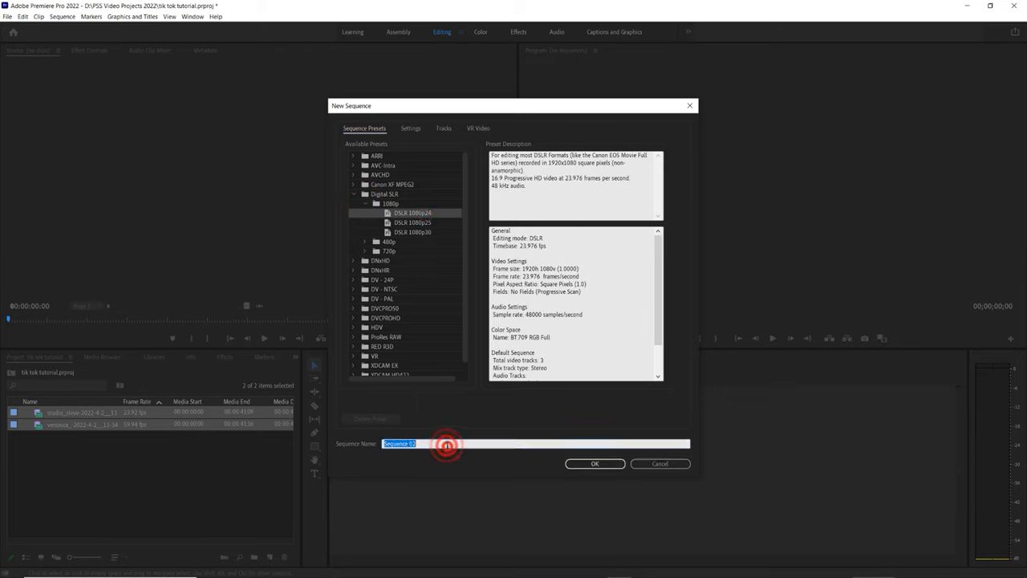
click(411, 128)
text(Tik Tok Thing)
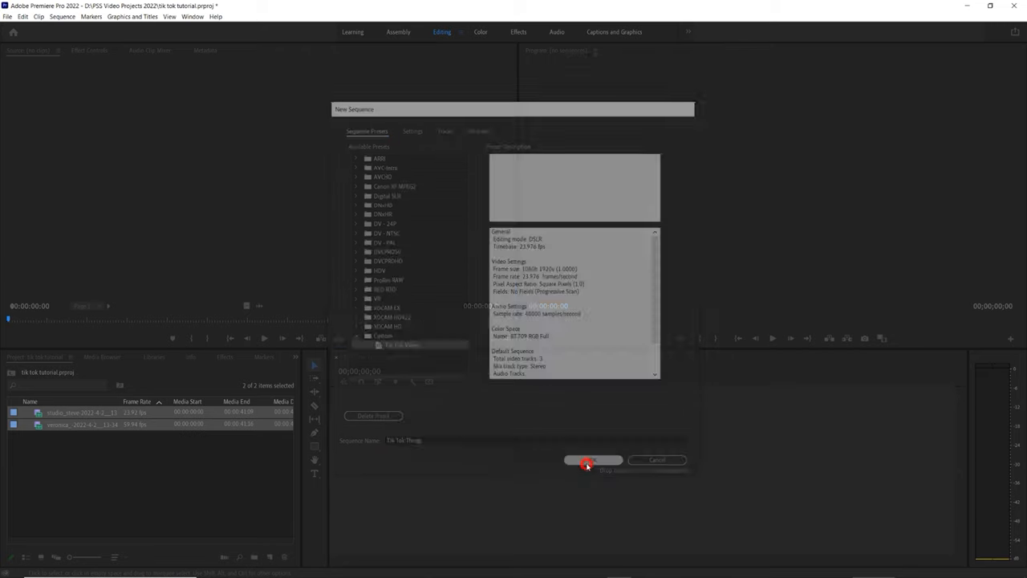
click(592, 459)
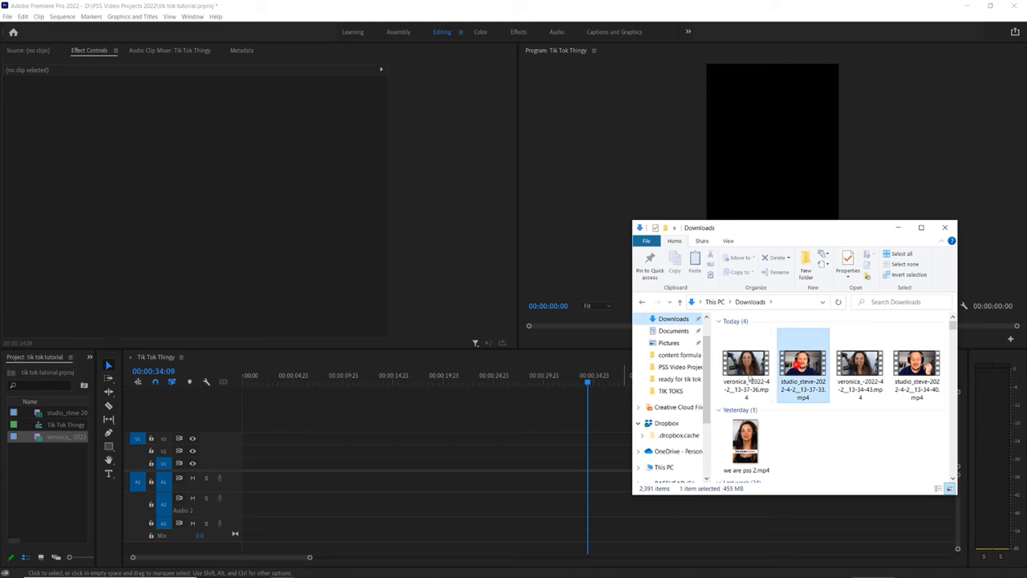
Pick both speaker video files from Downloads to bring onto the timeline
click(745, 363)
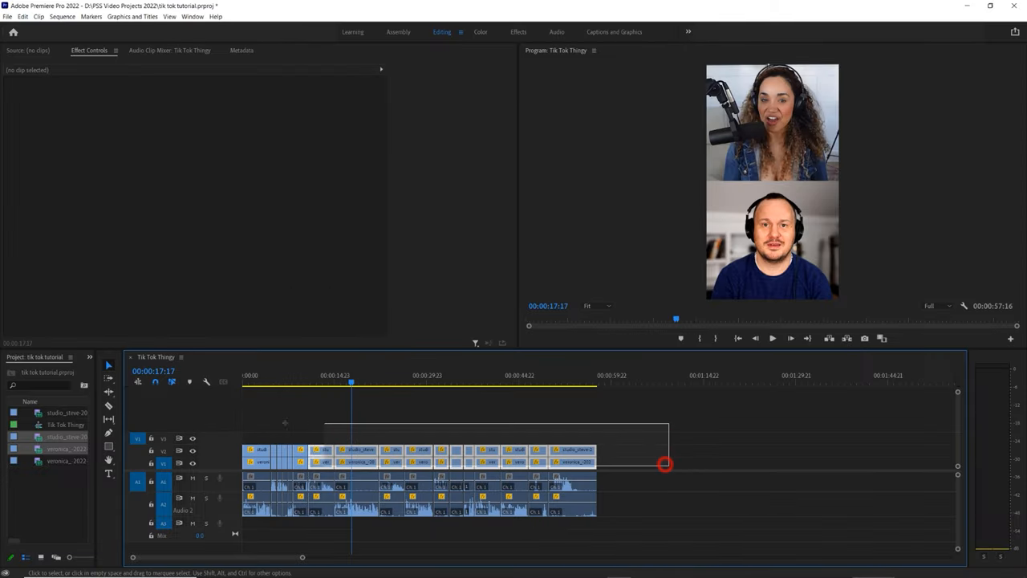
click(666, 463)
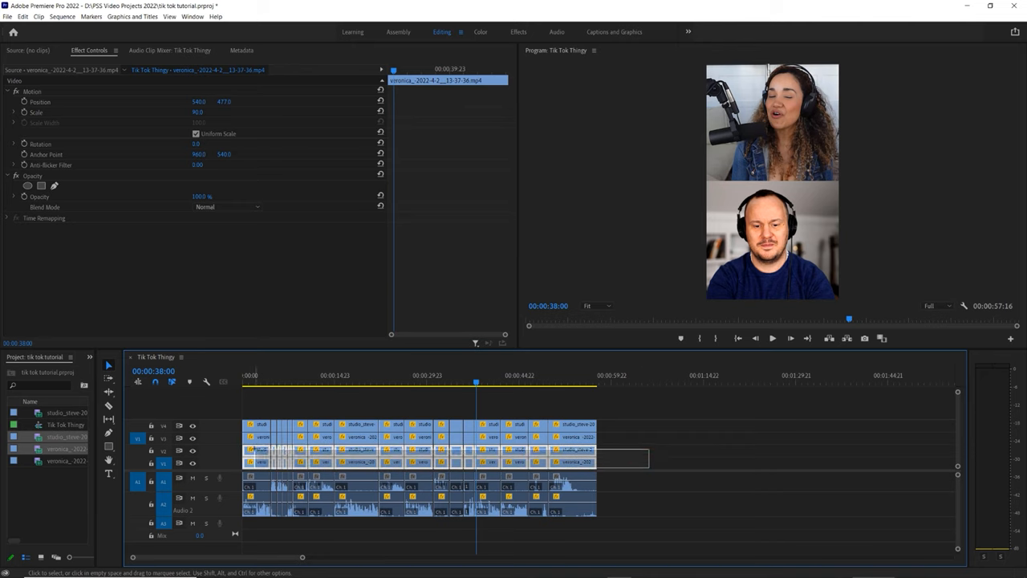
Nest the selected speaker clips into a sequence named 'us together'
right_click(321, 462)
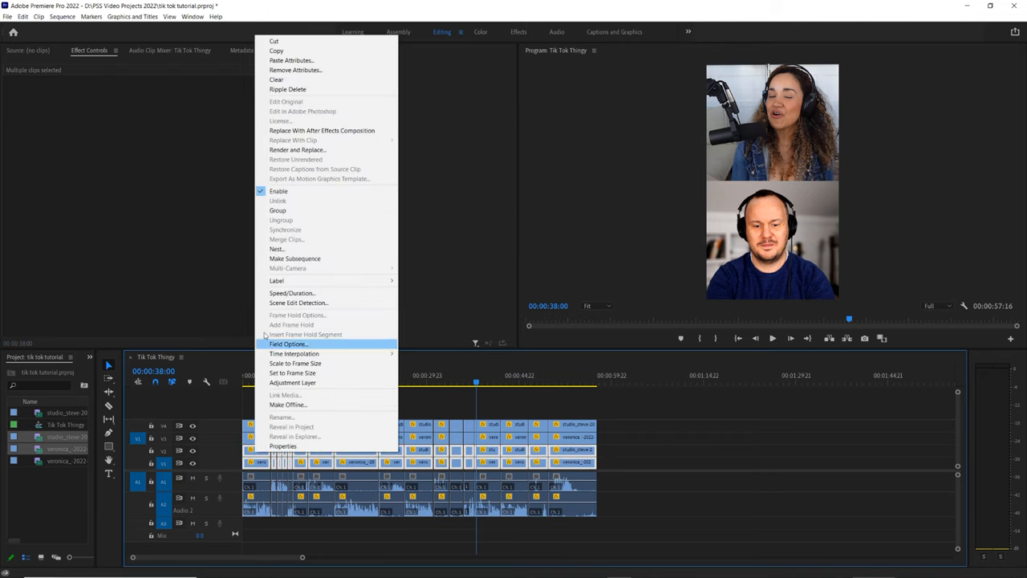
click(276, 248)
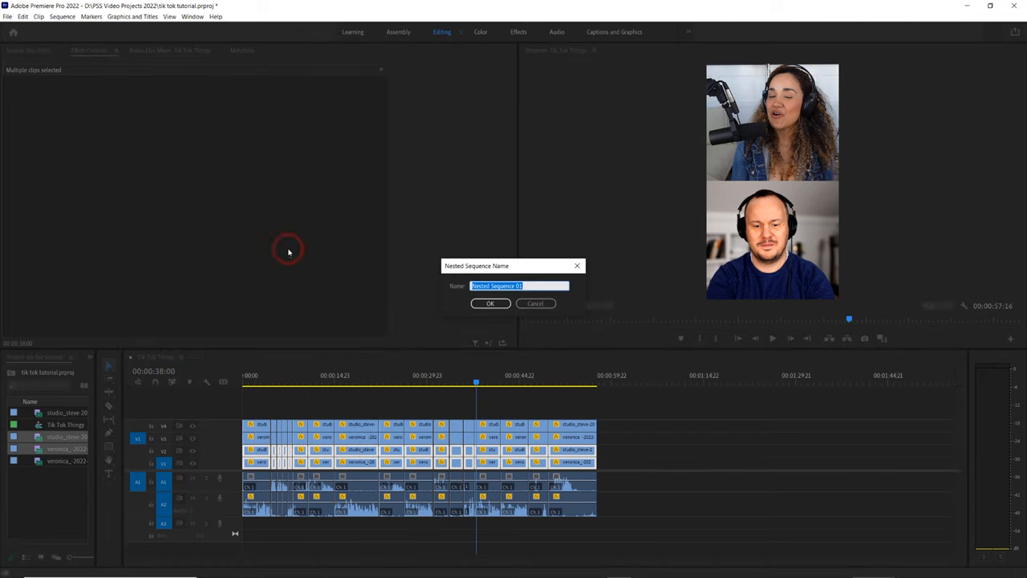
text(us toget)
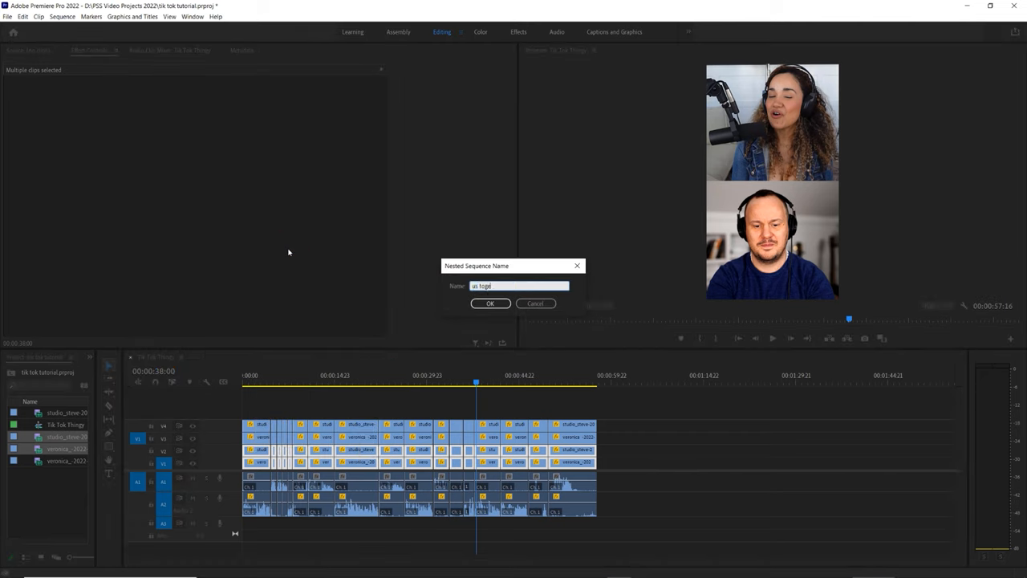
click(489, 304)
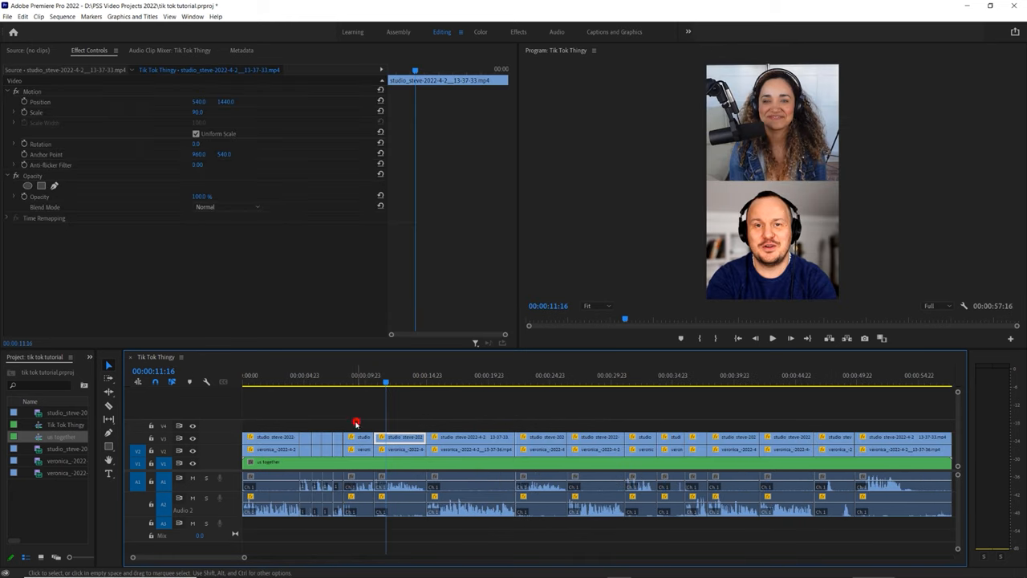
Select the leftover speaker clips above the nest for cleanup
click(357, 424)
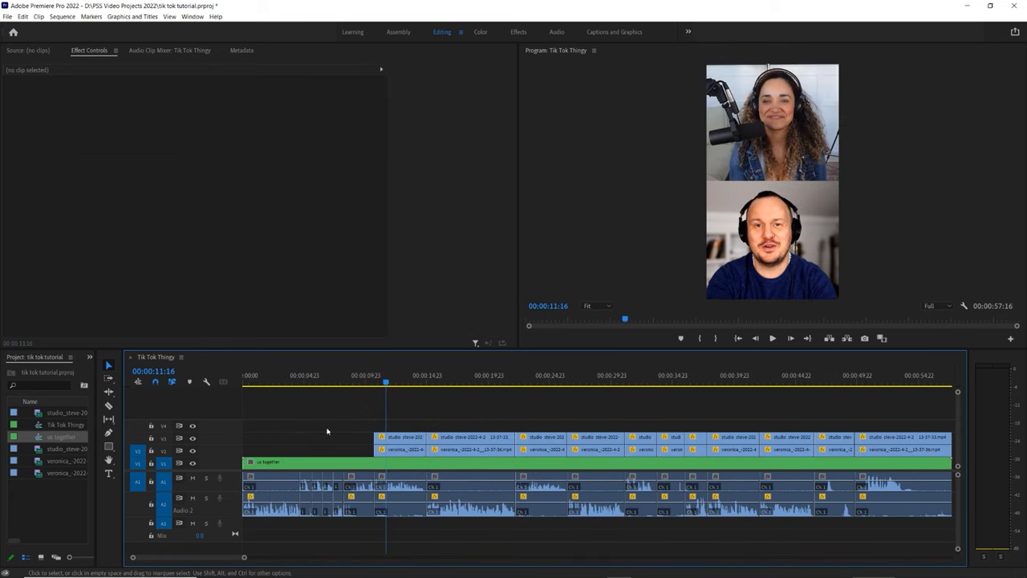
click(404, 437)
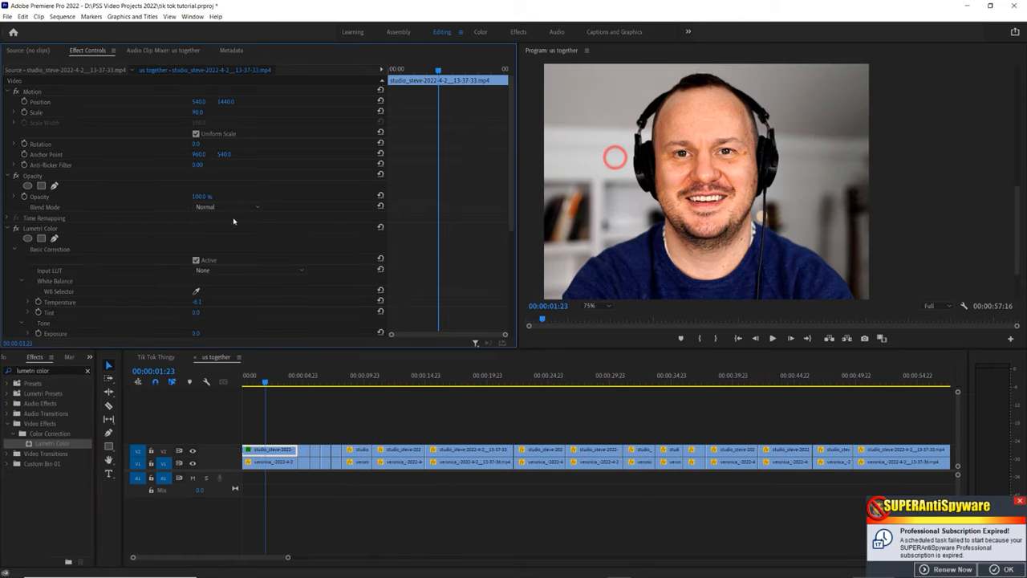
White-balance the speakers with Lumetri's WB Selector eyedropper and fit the preview frame
scroll(down, 3)
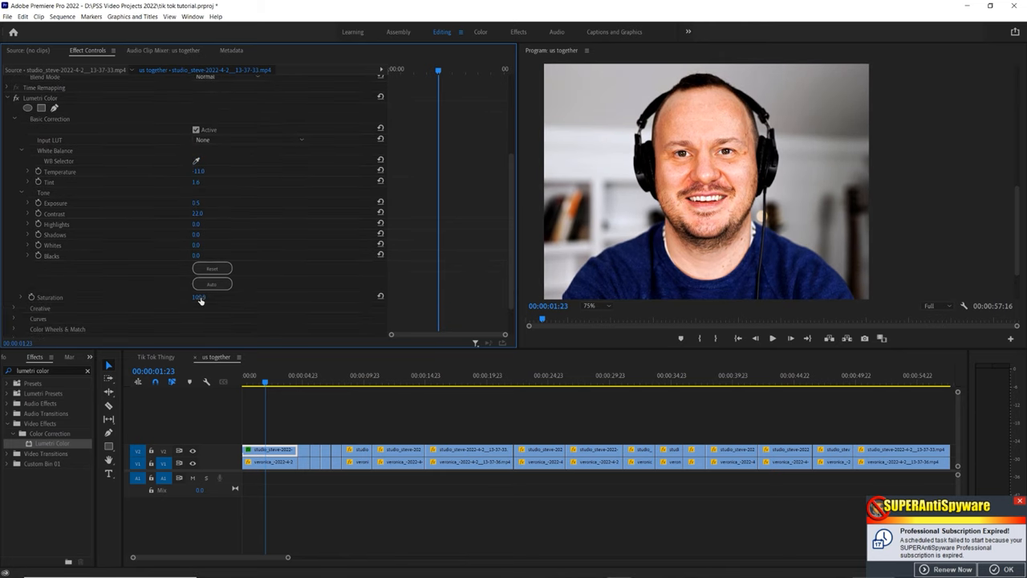
click(23, 268)
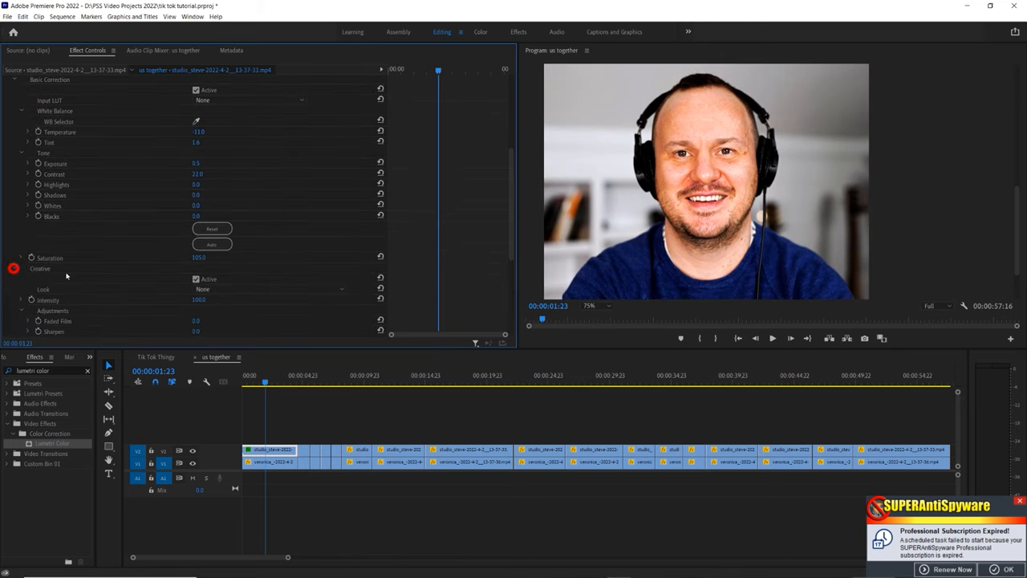
scroll(down, 3)
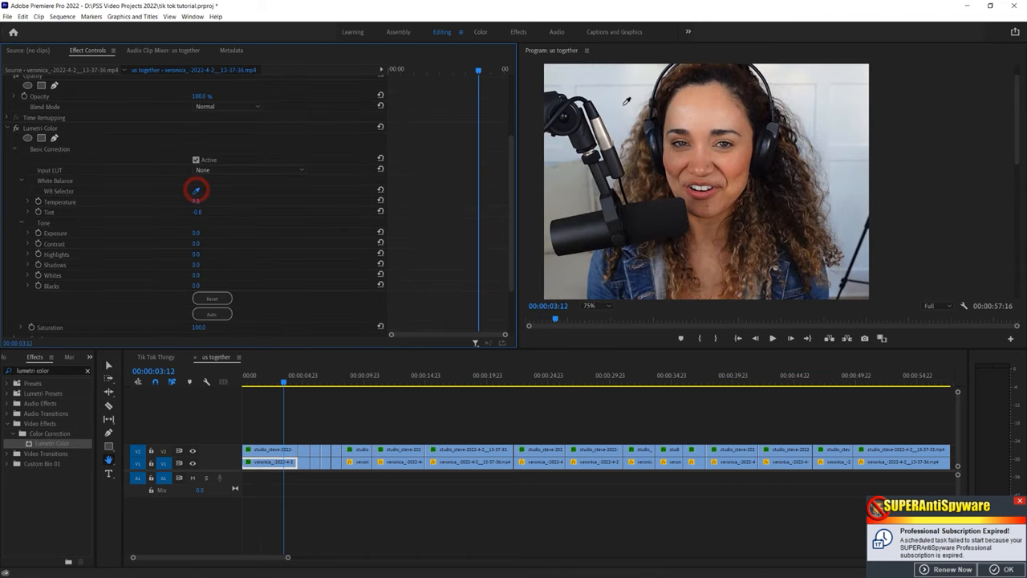
click(603, 306)
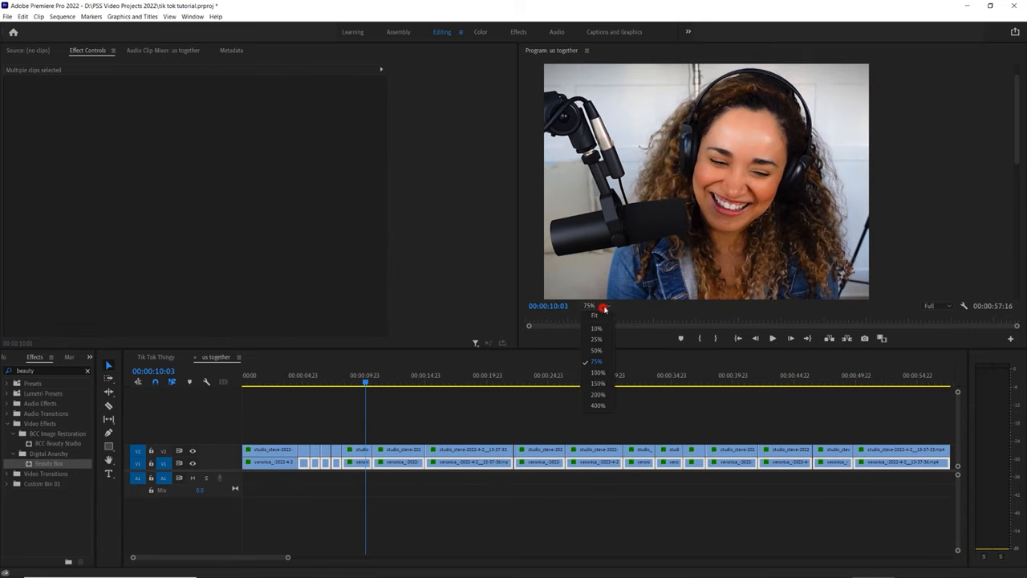
click(271, 449)
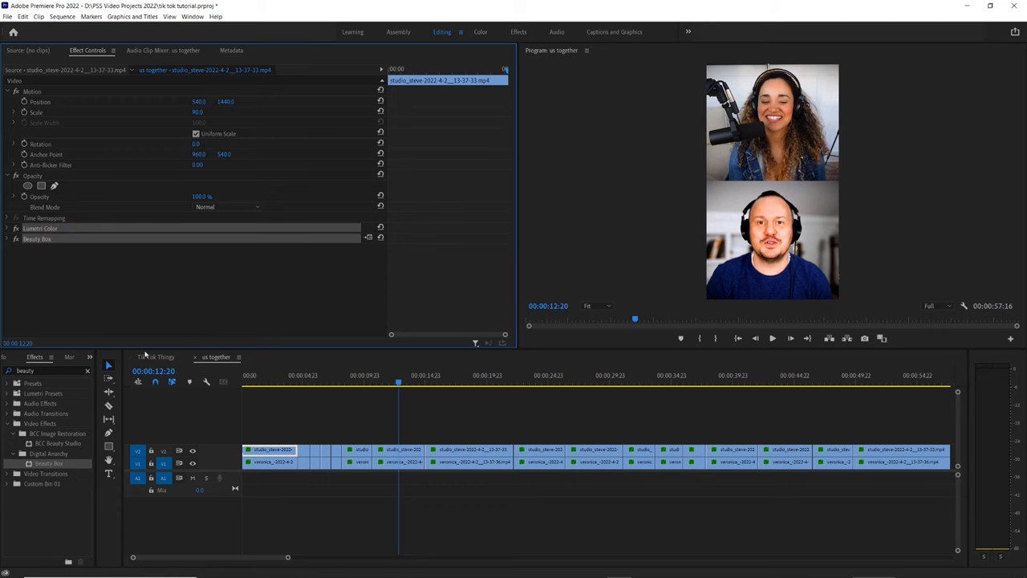
Return to the Tik Tok sequence, scrub the cutaways, and switch to the Audio workspace
click(157, 356)
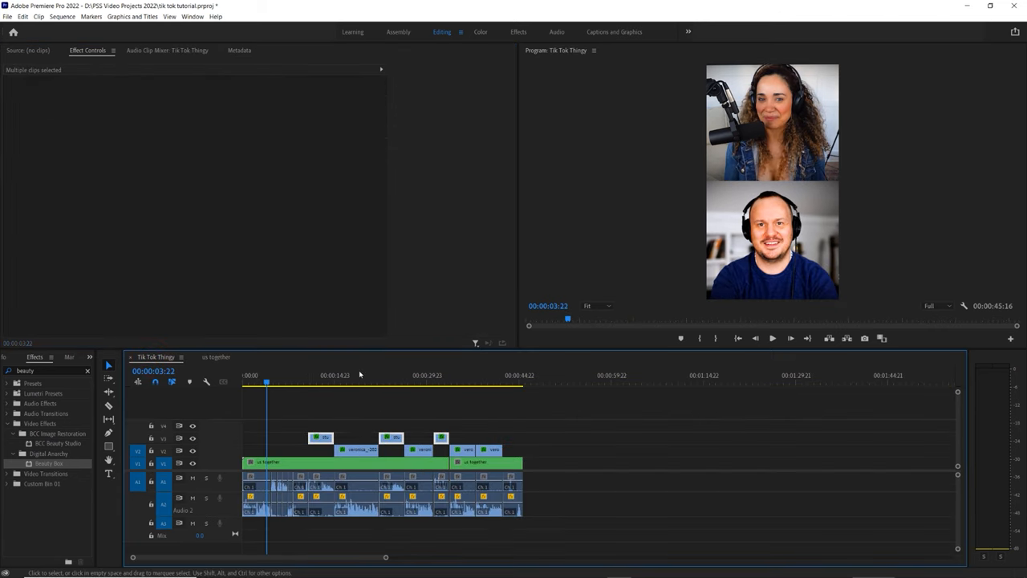
click(316, 462)
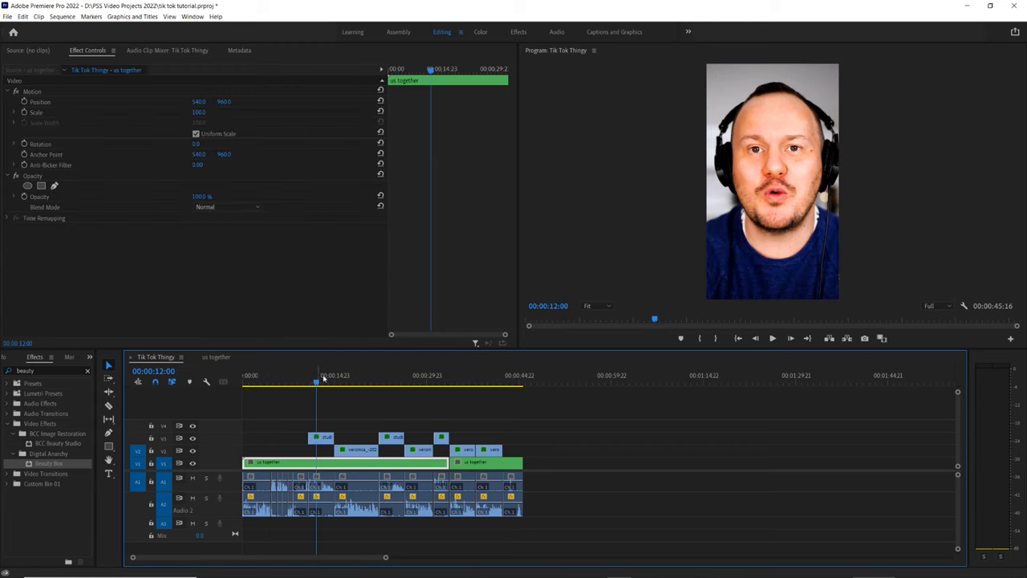
click(362, 382)
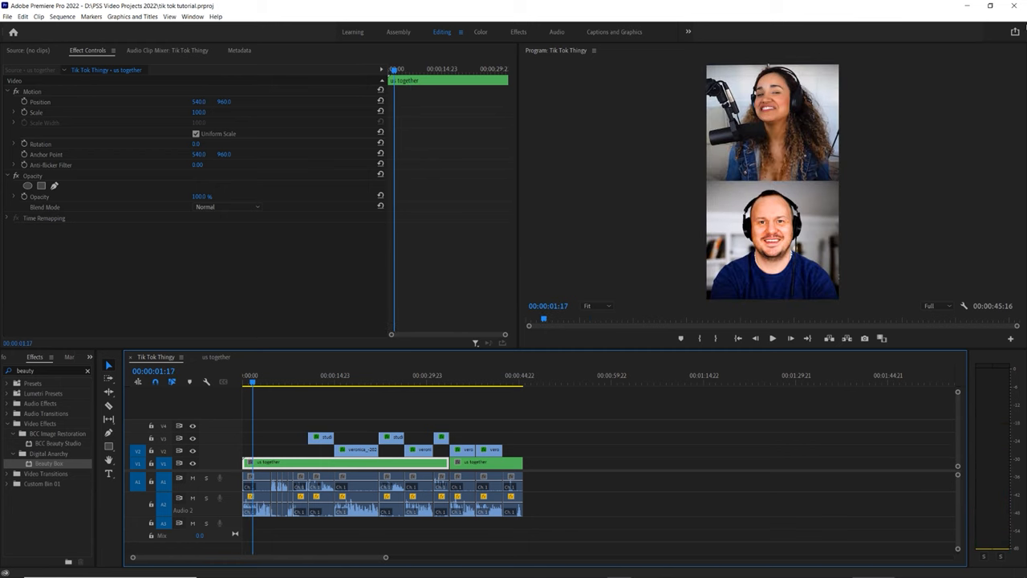
click(556, 32)
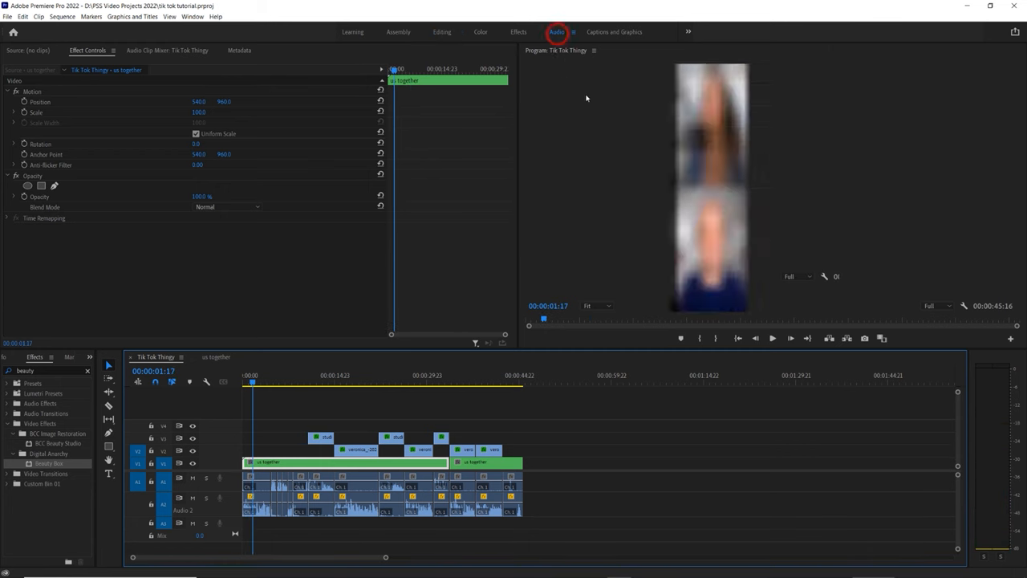
Adjust NS1 noise suppression on Veronica's track and import Lofi Dreamy Hip Hop.wav
click(555, 32)
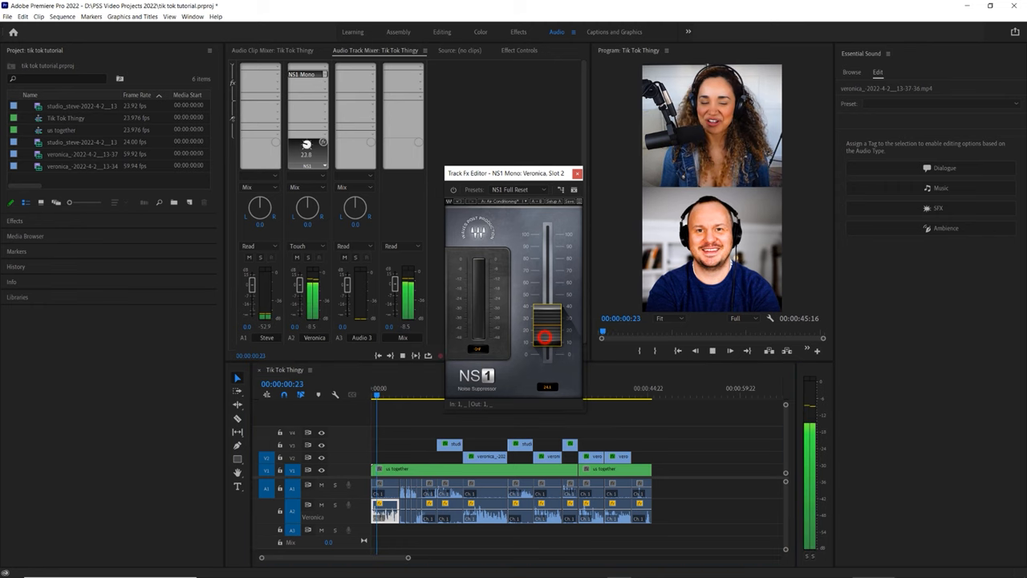
click(728, 349)
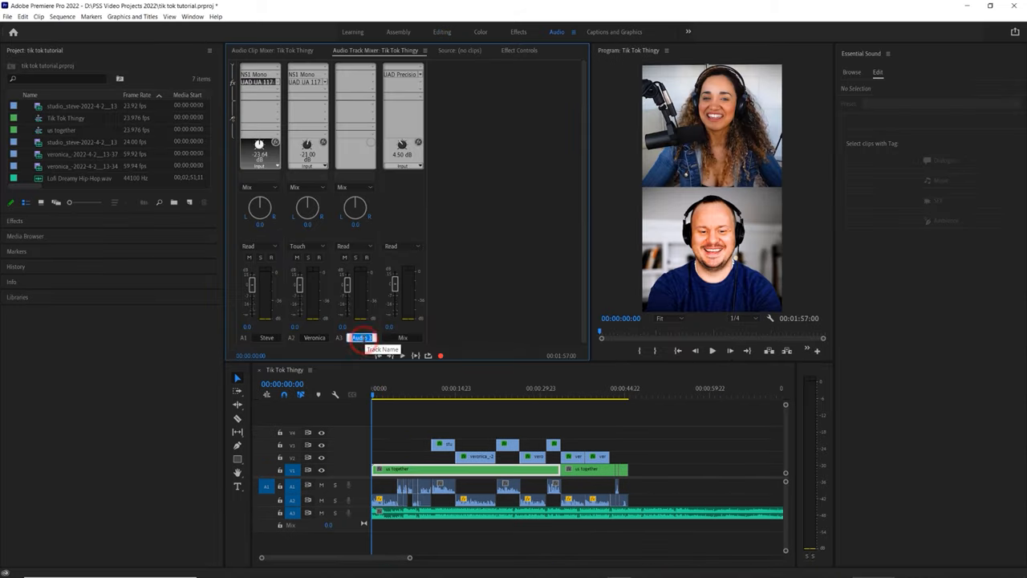
click(441, 32)
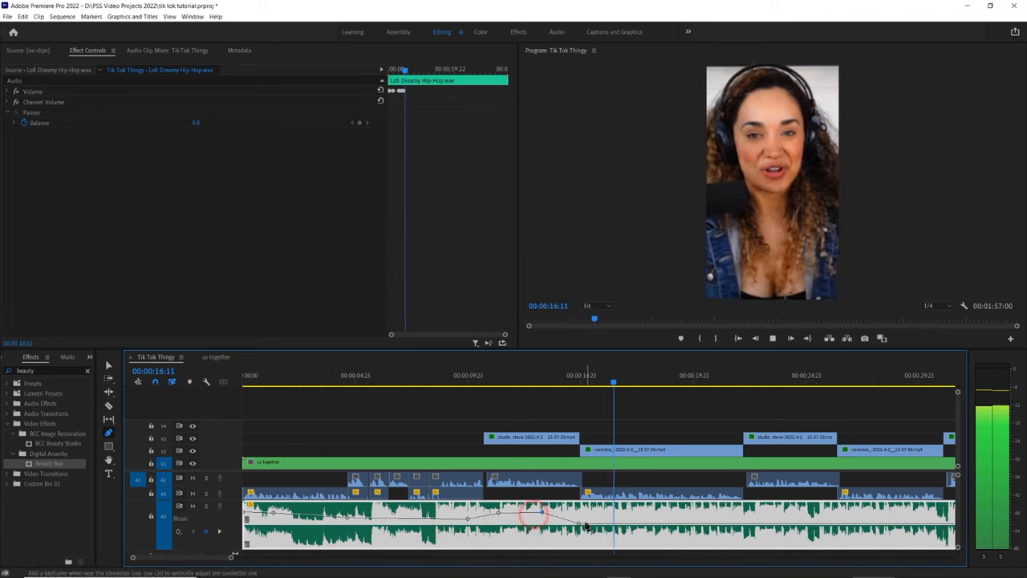
Add a volume keyframe on the music clip's rubber band under the speech
click(327, 382)
text(push)
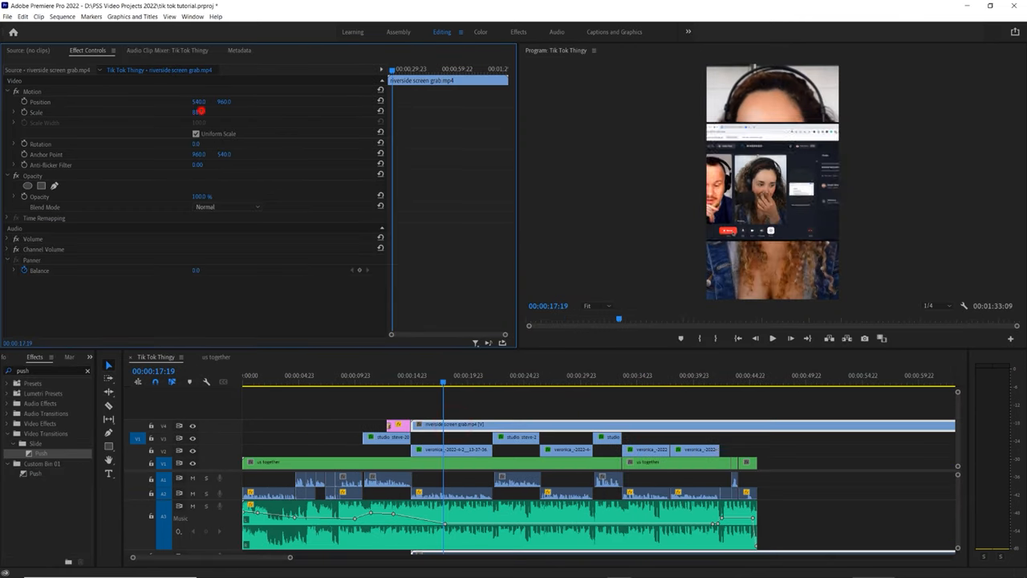
Keyframe the screen-grab overlay's Position and Scale to punch in mid-clip
click(452, 449)
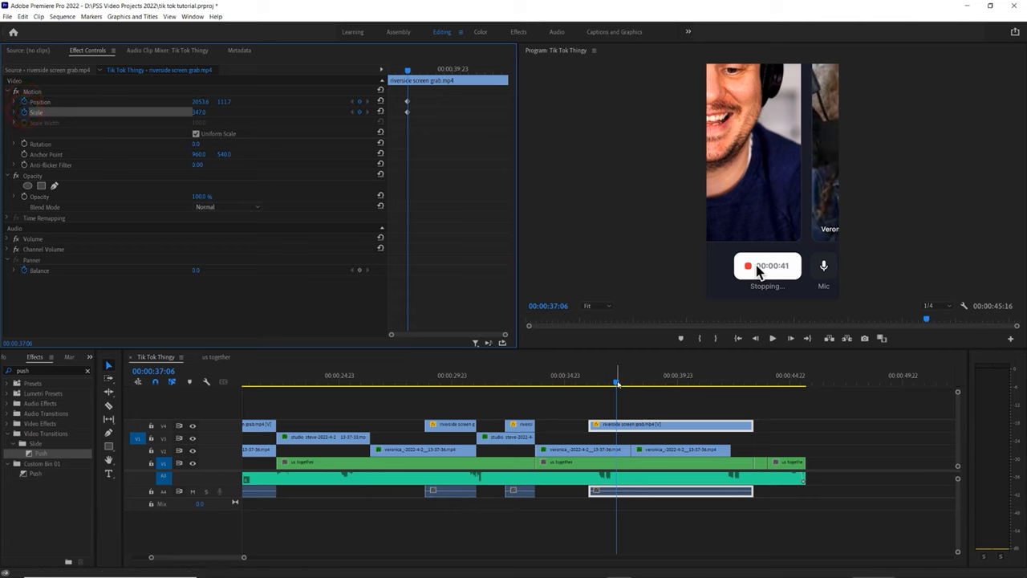
click(677, 381)
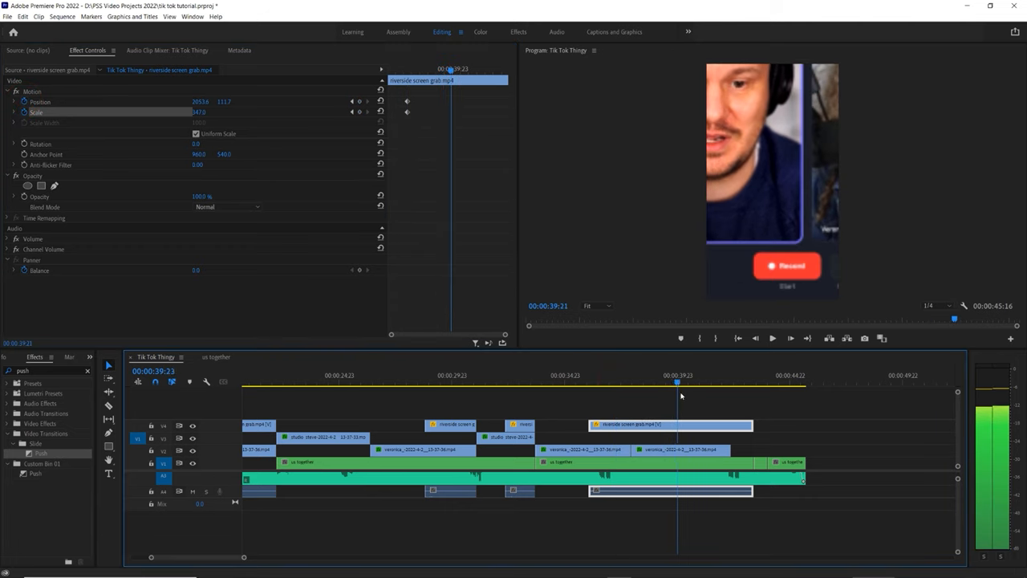